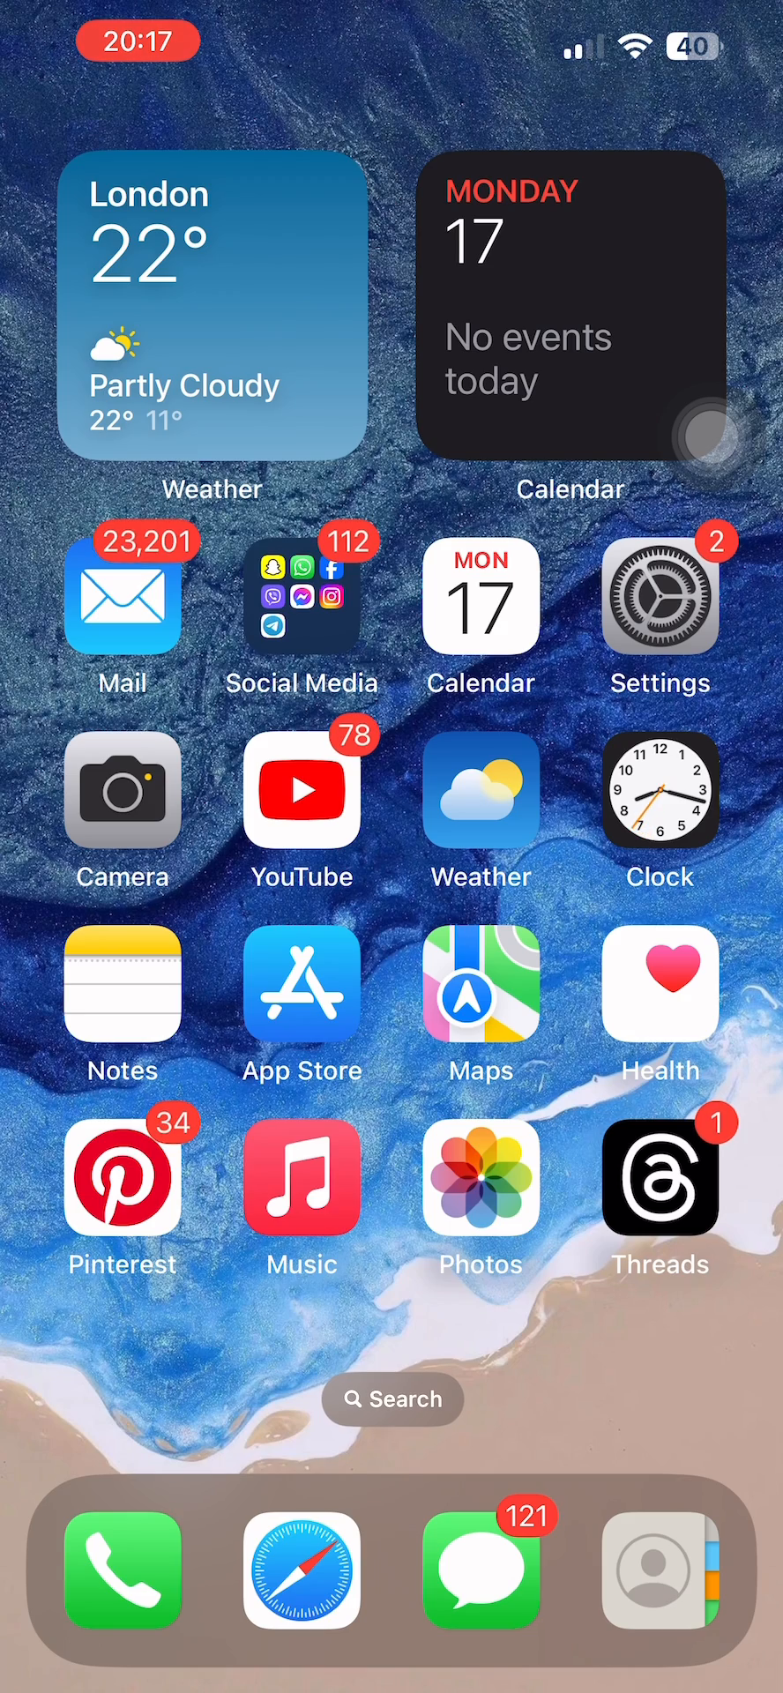
Move to the second Home Screen page of apps, where Reddit lives.
scroll("left", 3)
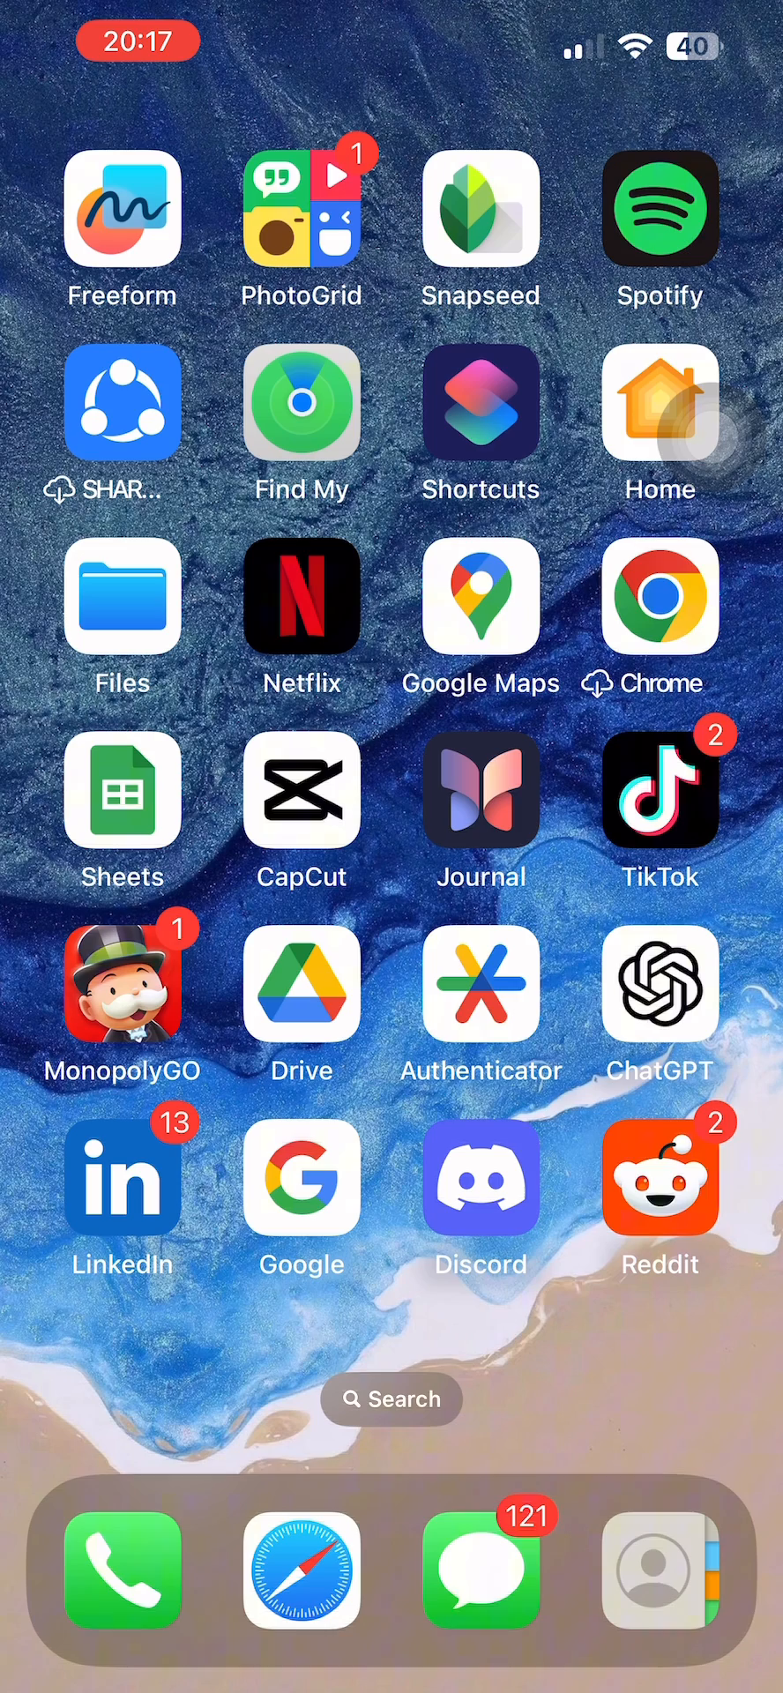
Launch Reddit and bring up the account menu listing Profile, Saved, History and Settings.
left_click(661, 1182)
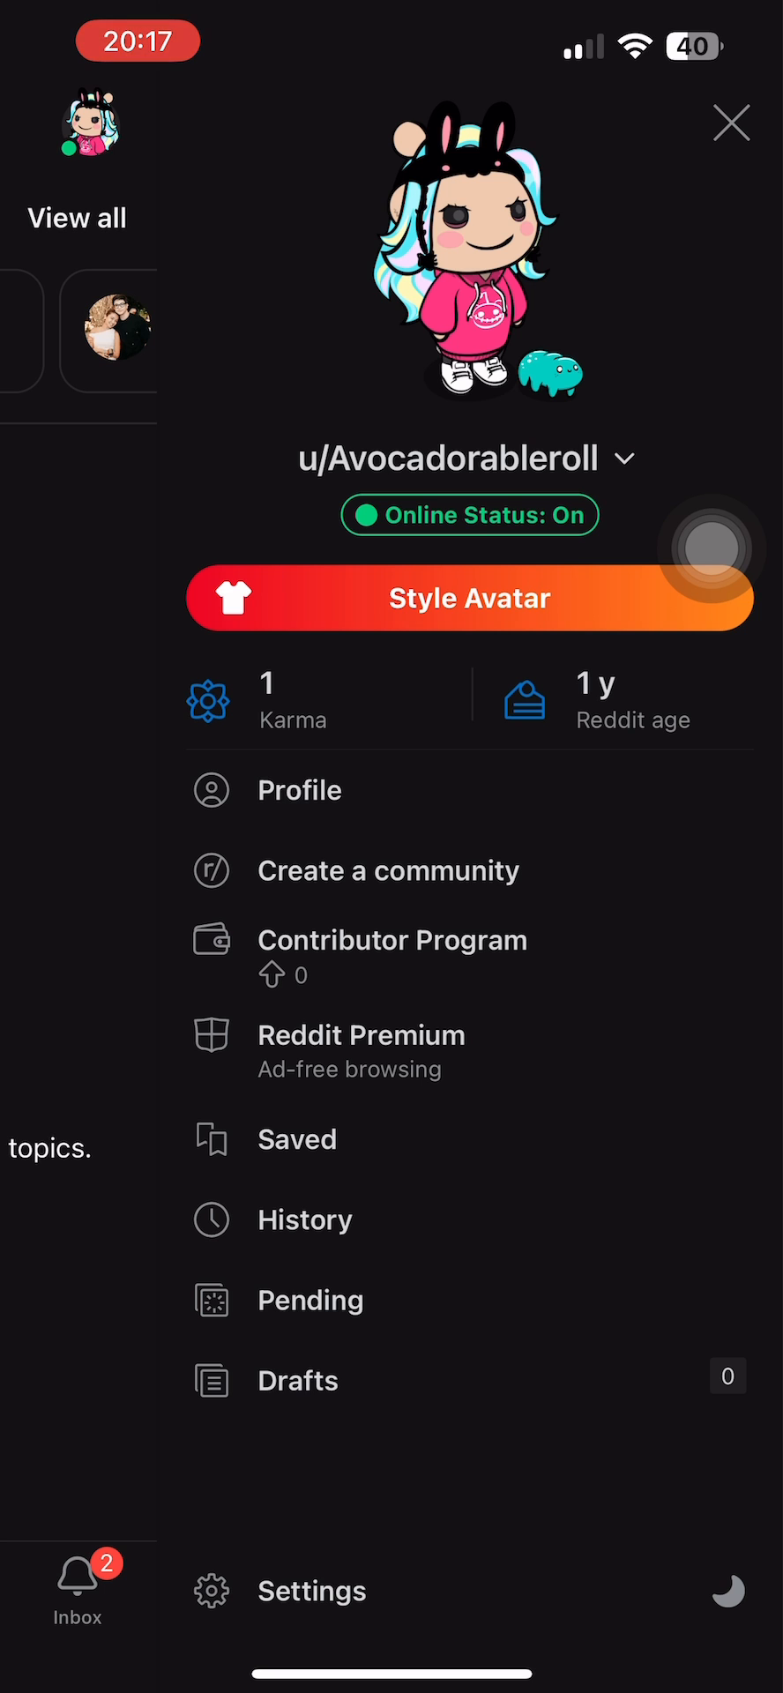
Go into Reddit Settings and scroll down toward the Advanced section with 'Mute videos by default'.
left_click(311, 1589)
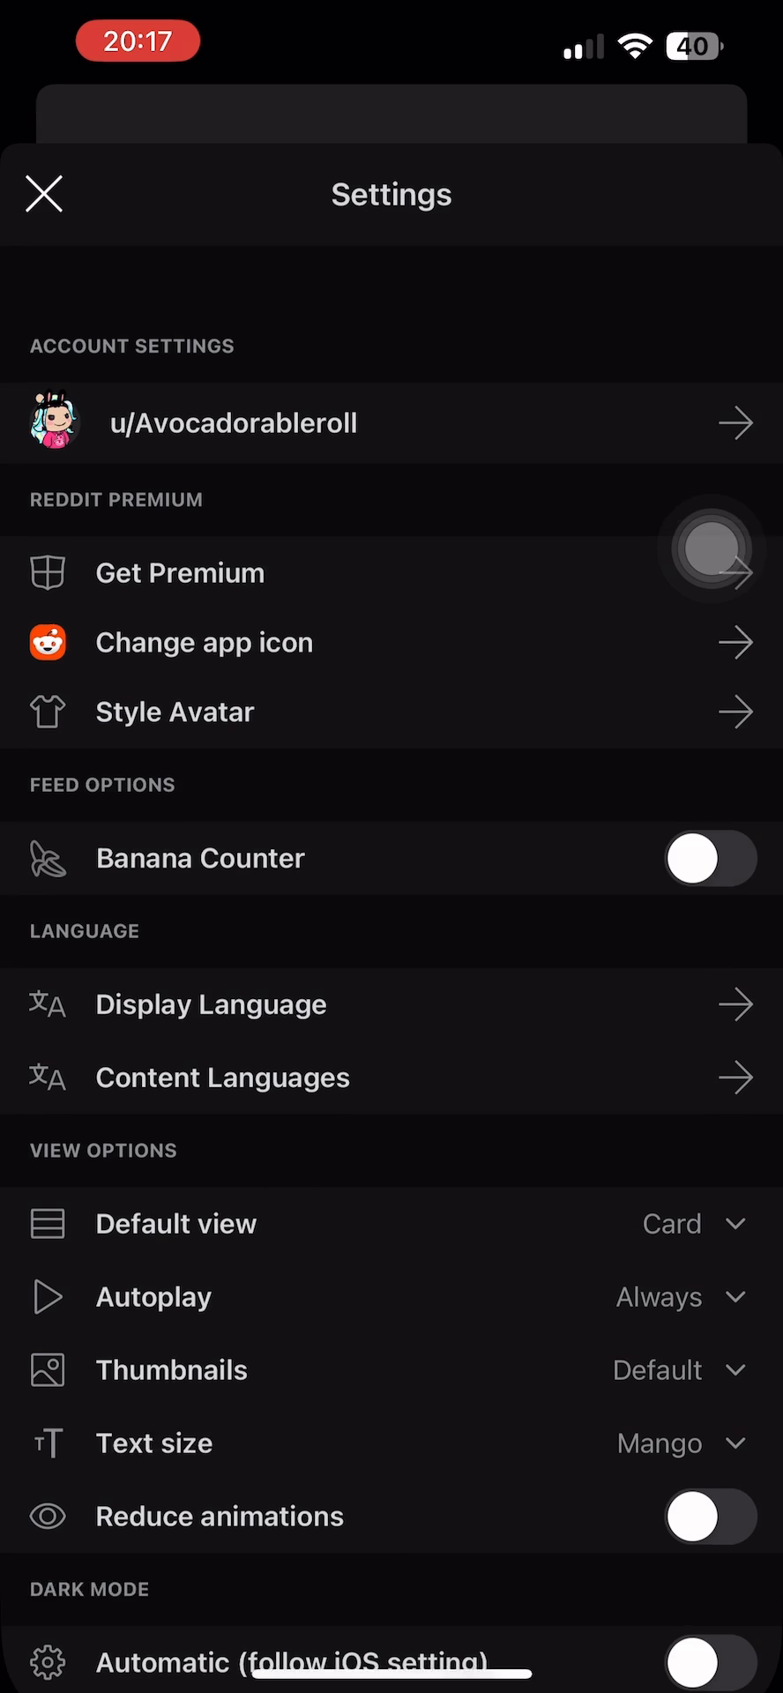
scroll("down", 3)
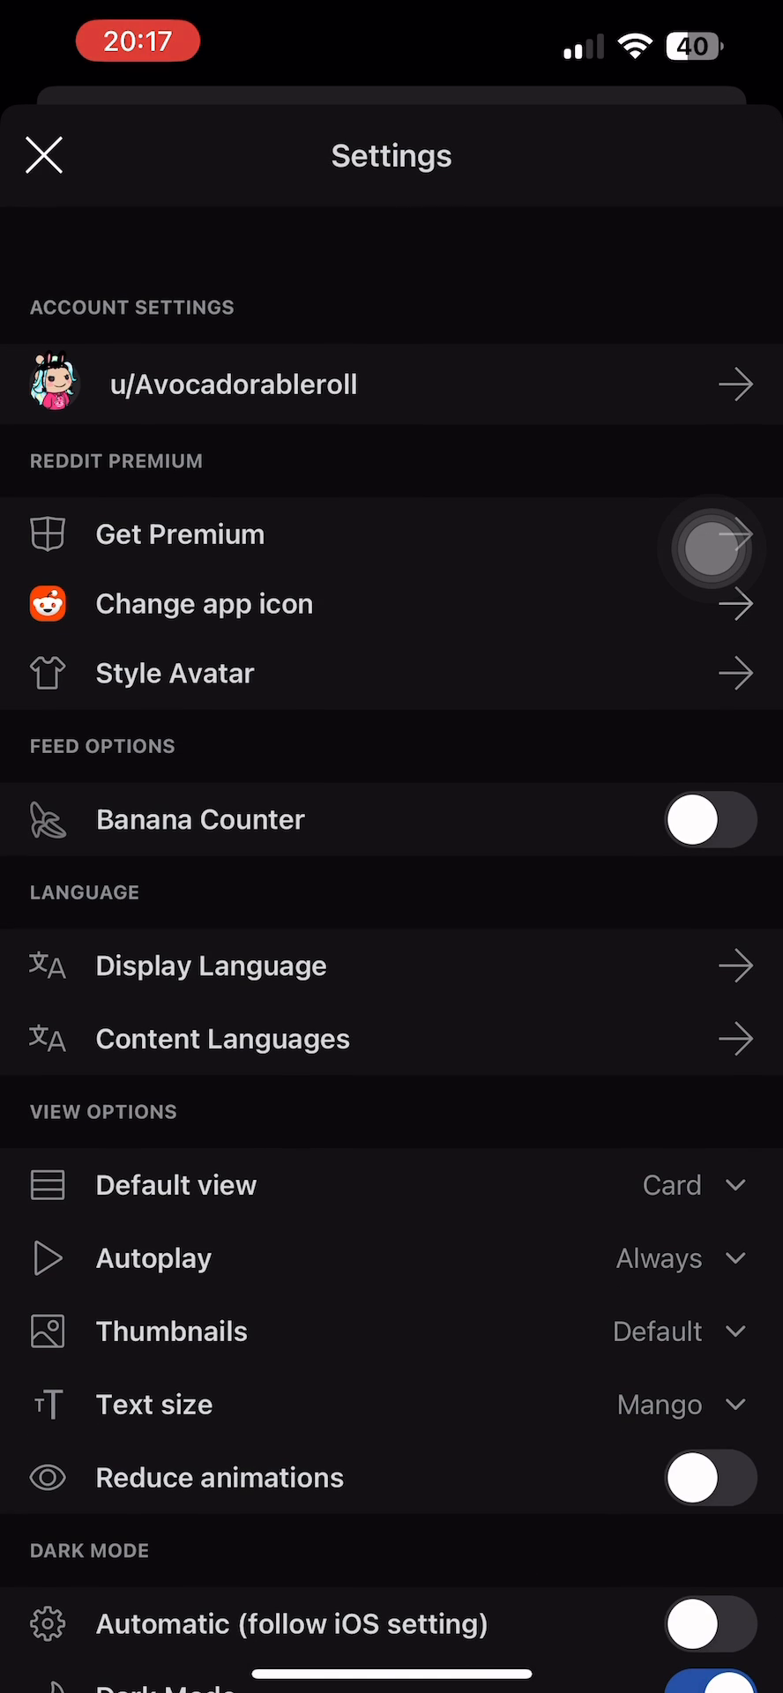
scroll("down", 3)
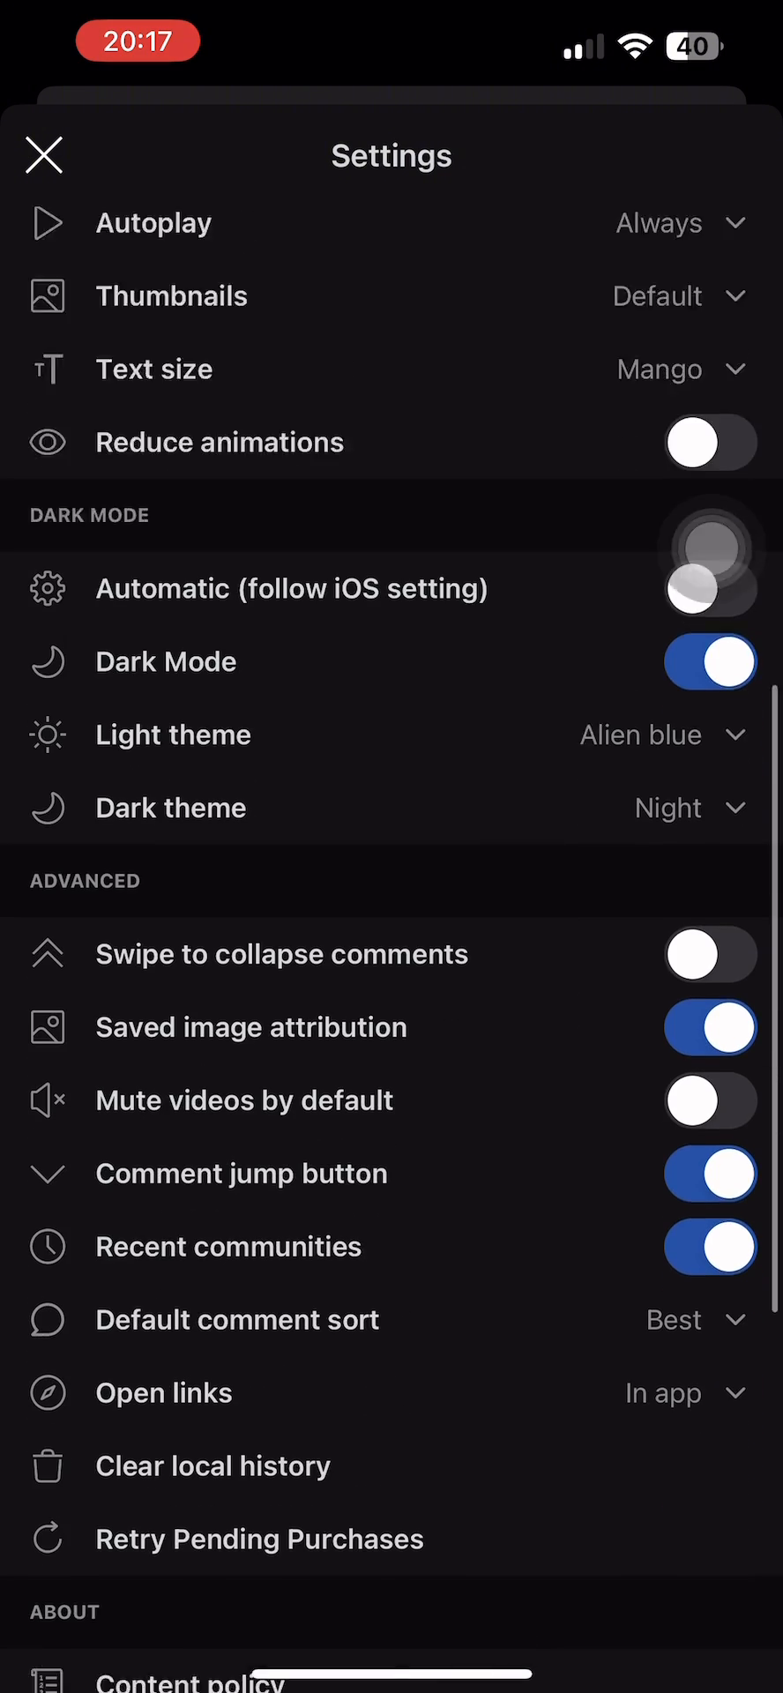
scroll("down", 3)
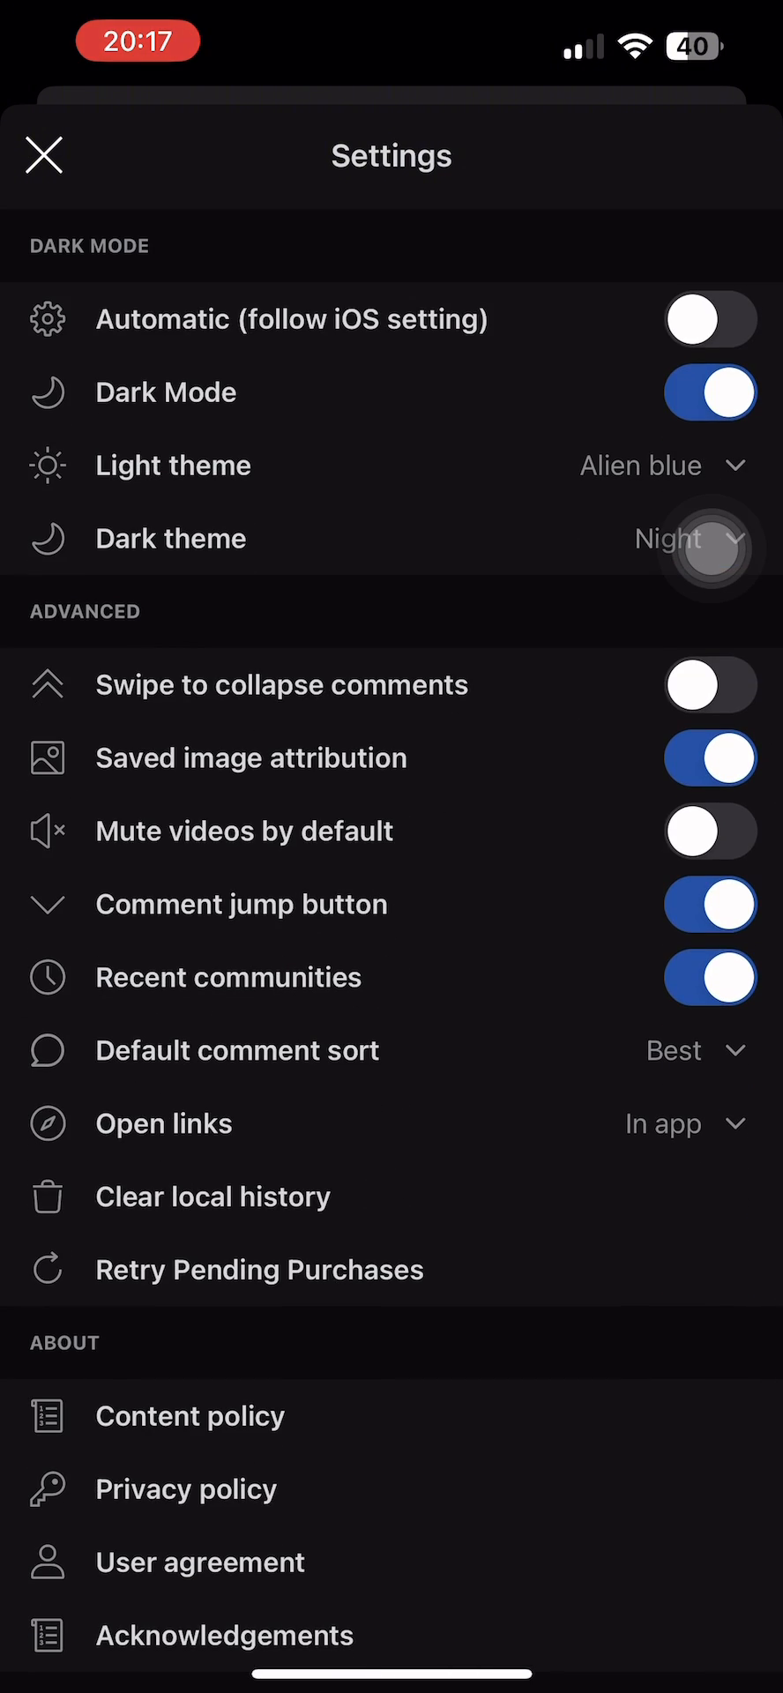